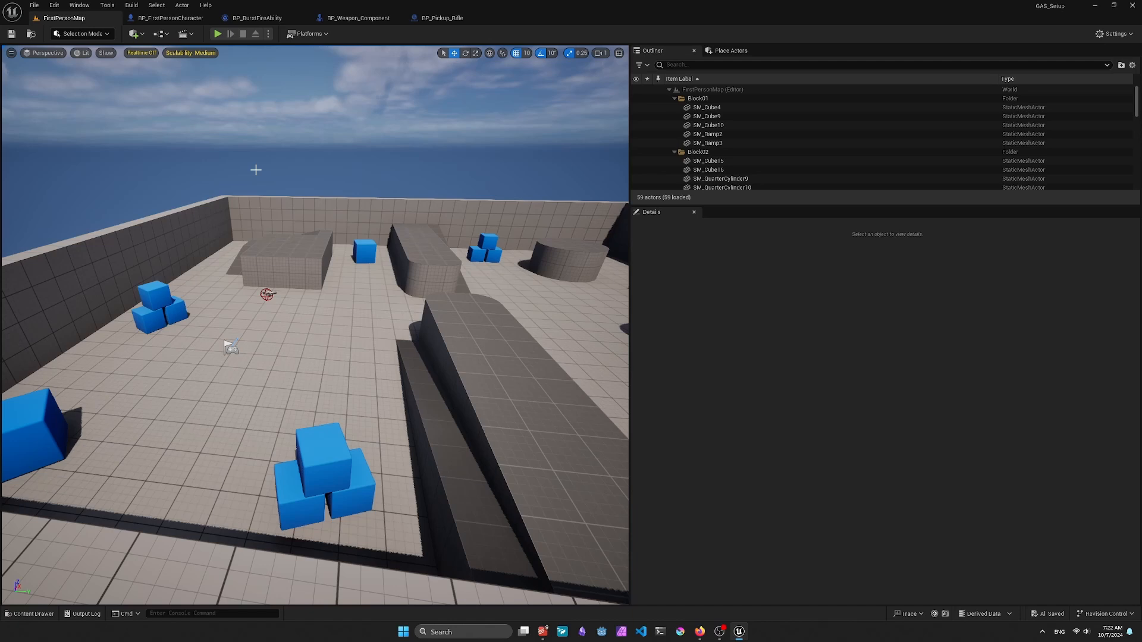
mouse_move(82, 580)
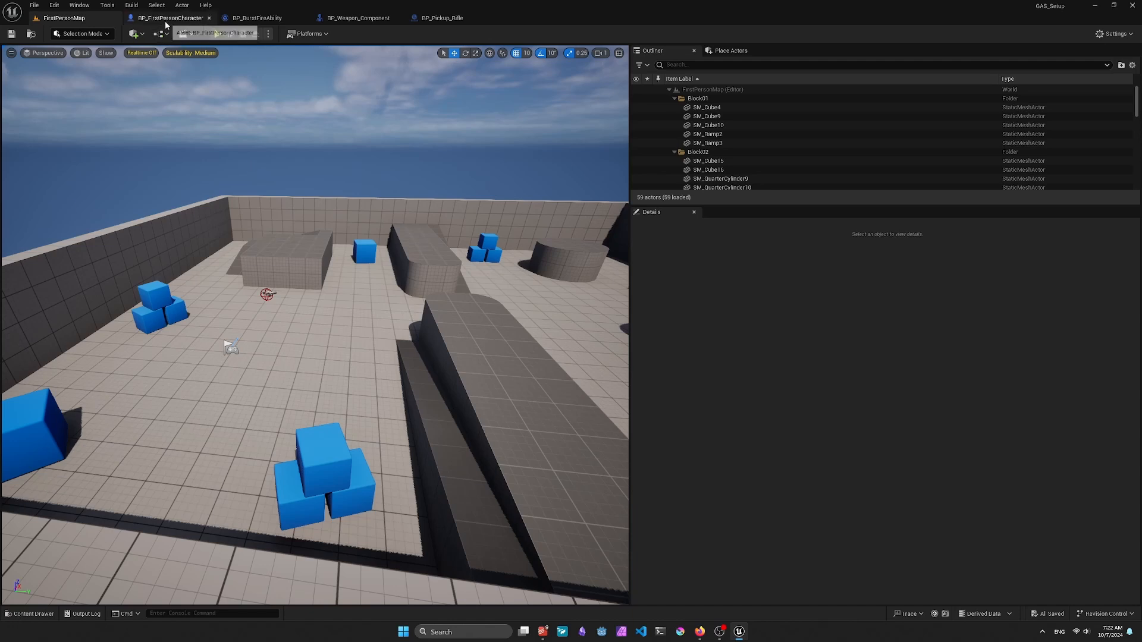
- Open BP_FirstPersonCharacter and inspect its AbilitySystem component's settings
left_click(169, 17)
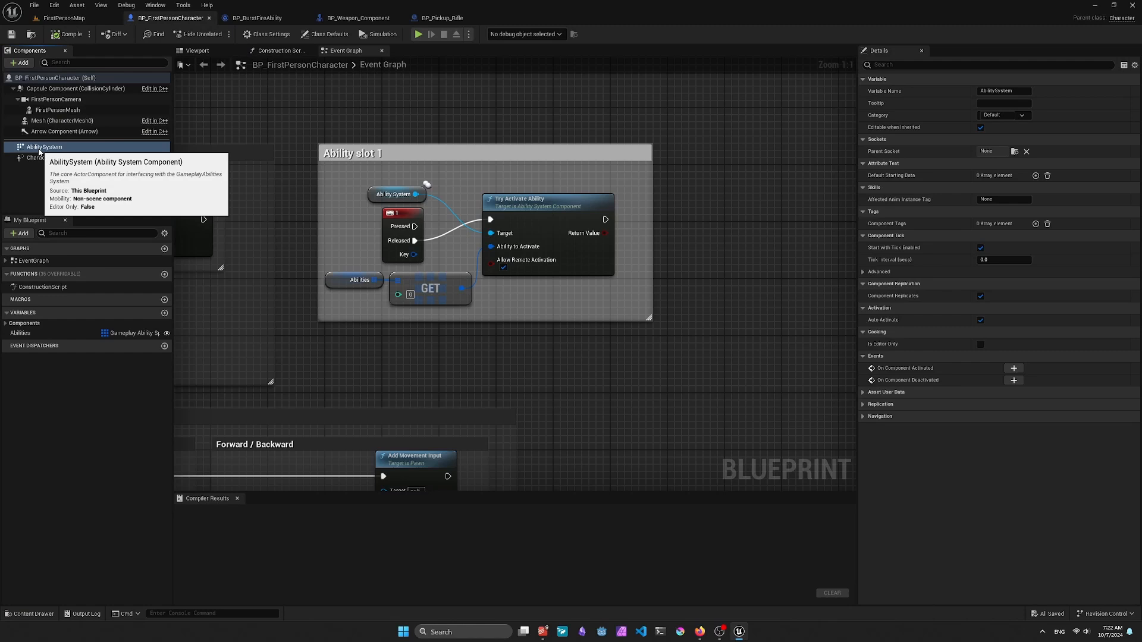
left_click(325, 34)
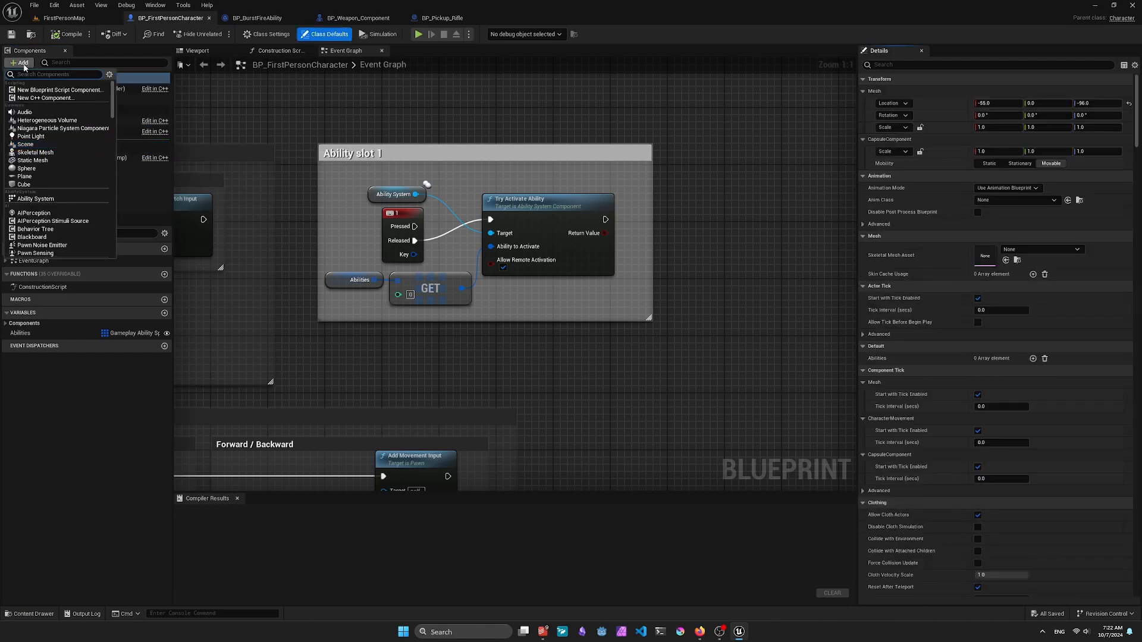
type("ab")
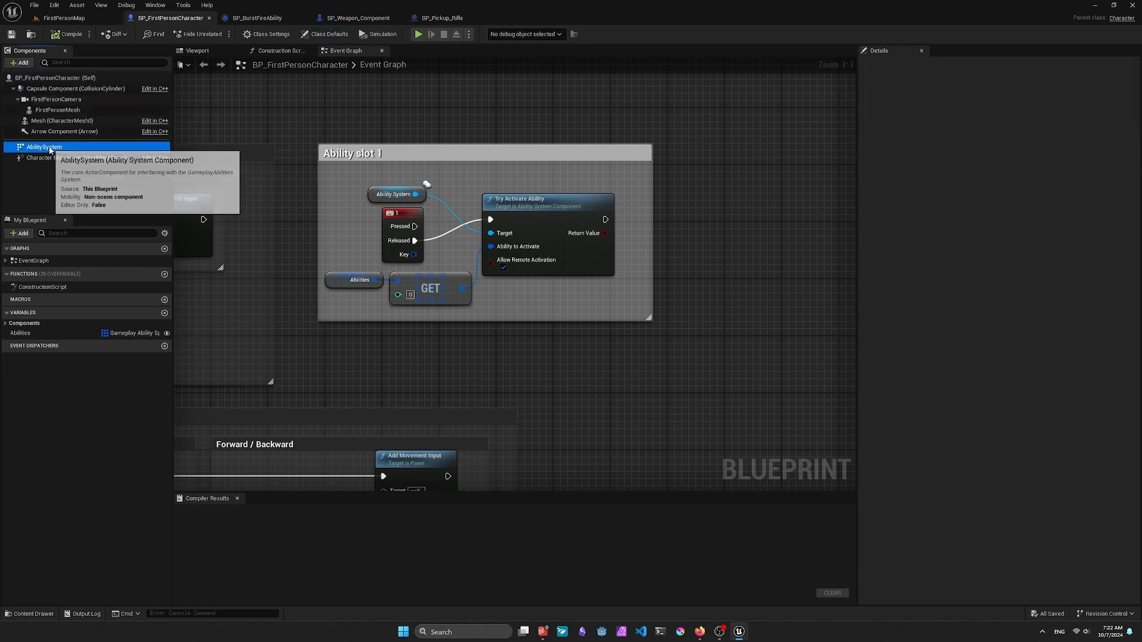
left_click(43, 146)
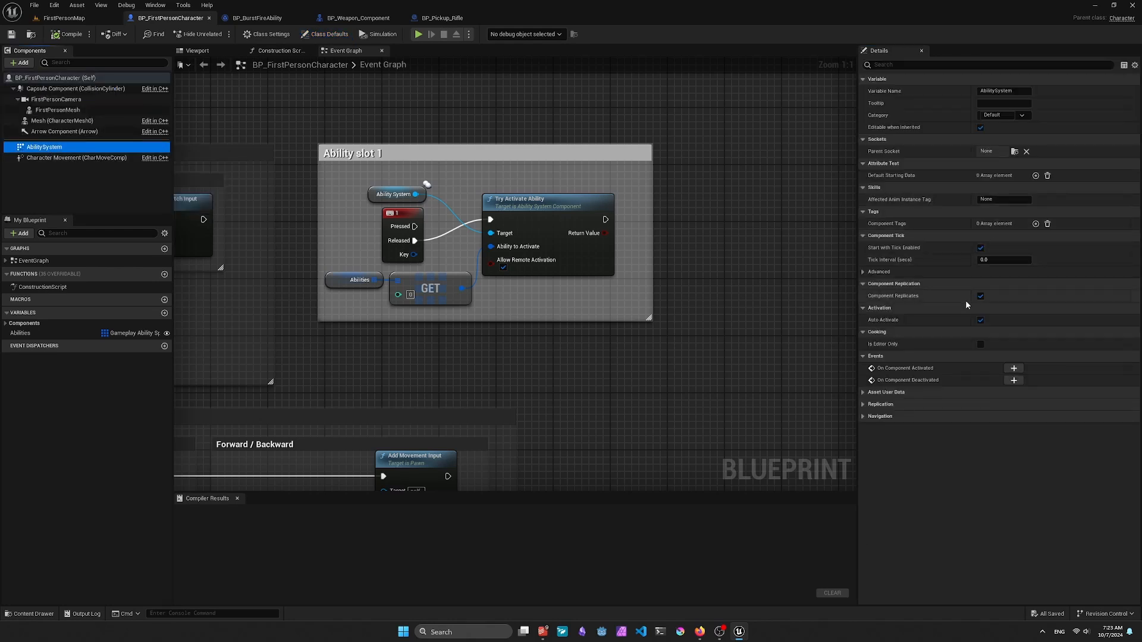
- Browse the Gameplay Ability Spec types offered for the Abilities array variable
left_click(20, 333)
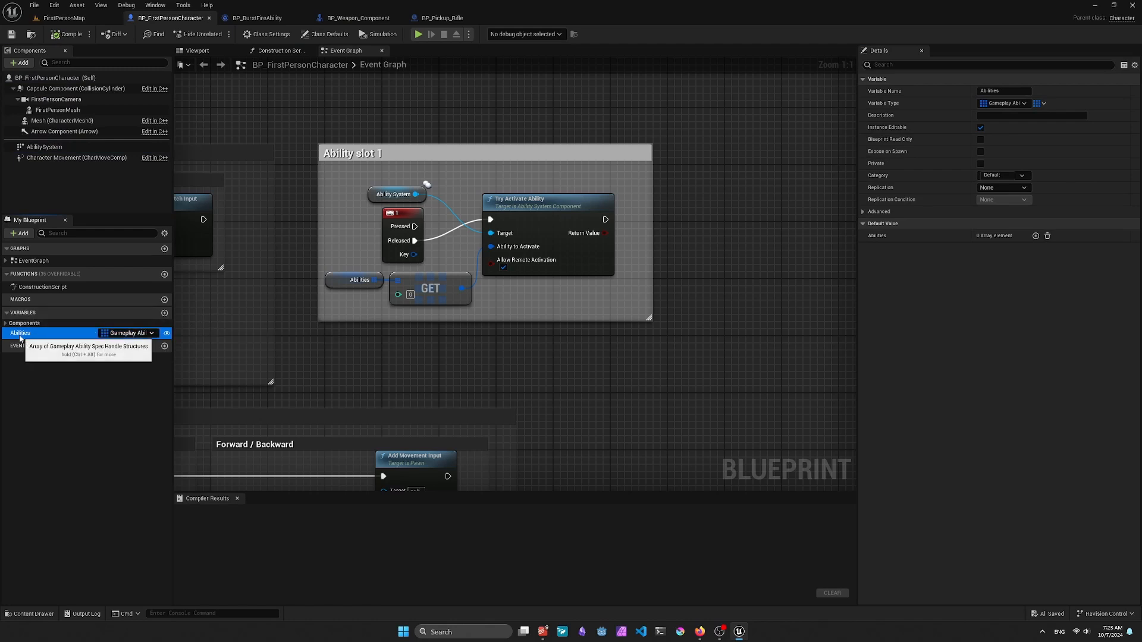
mouse_move(54, 337)
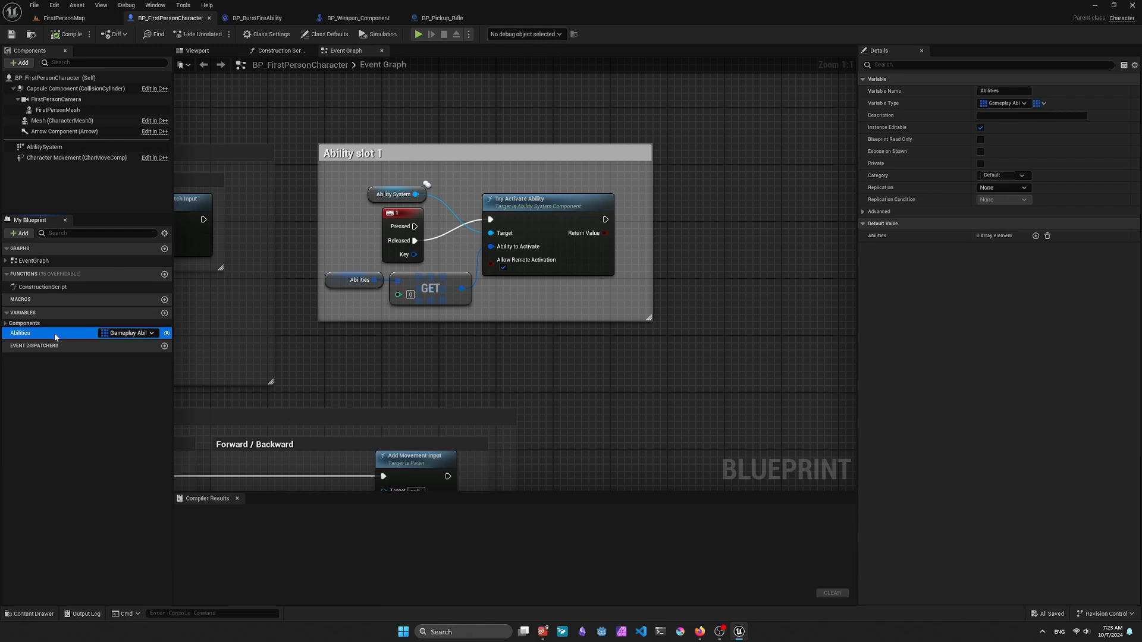
left_click(135, 333)
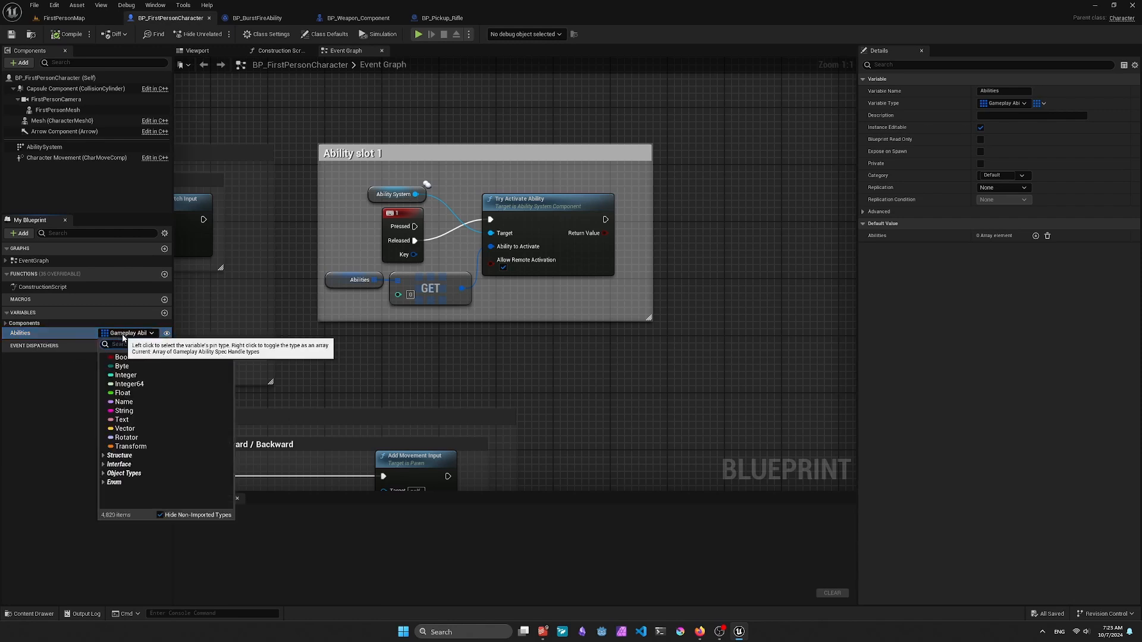
type("Gameplay ability spec")
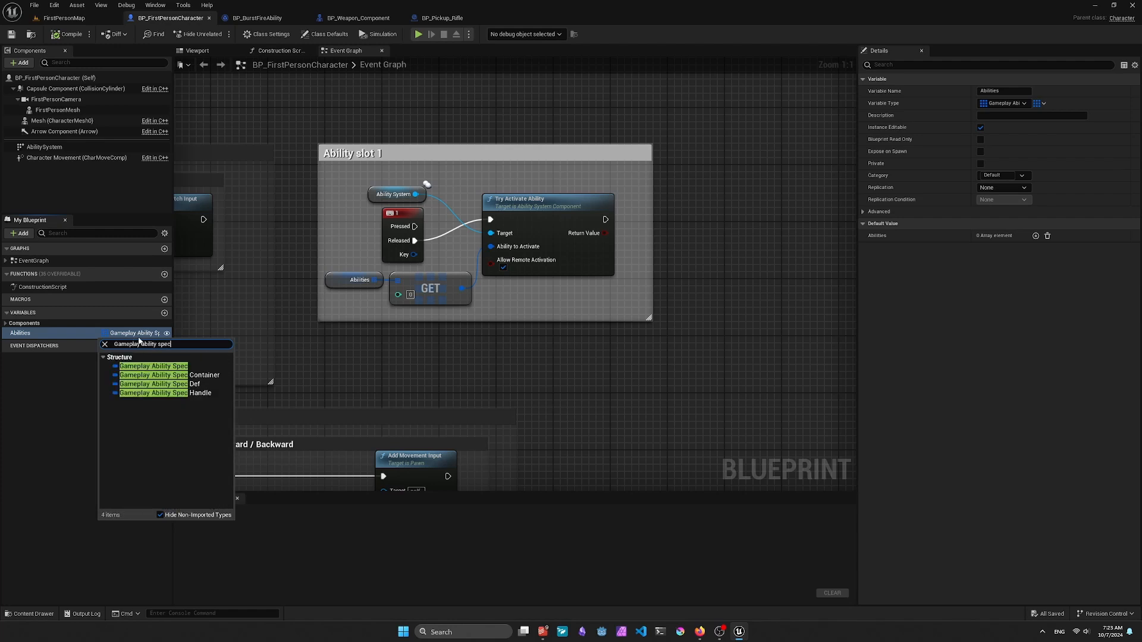
mouse_move(167, 393)
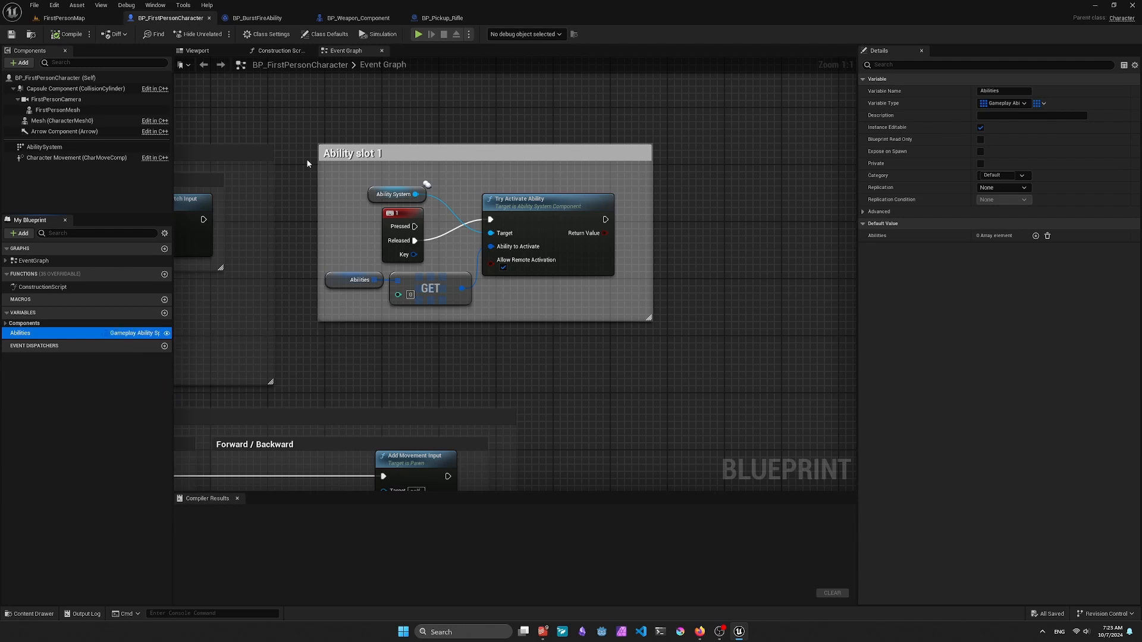
mouse_move(292, 135)
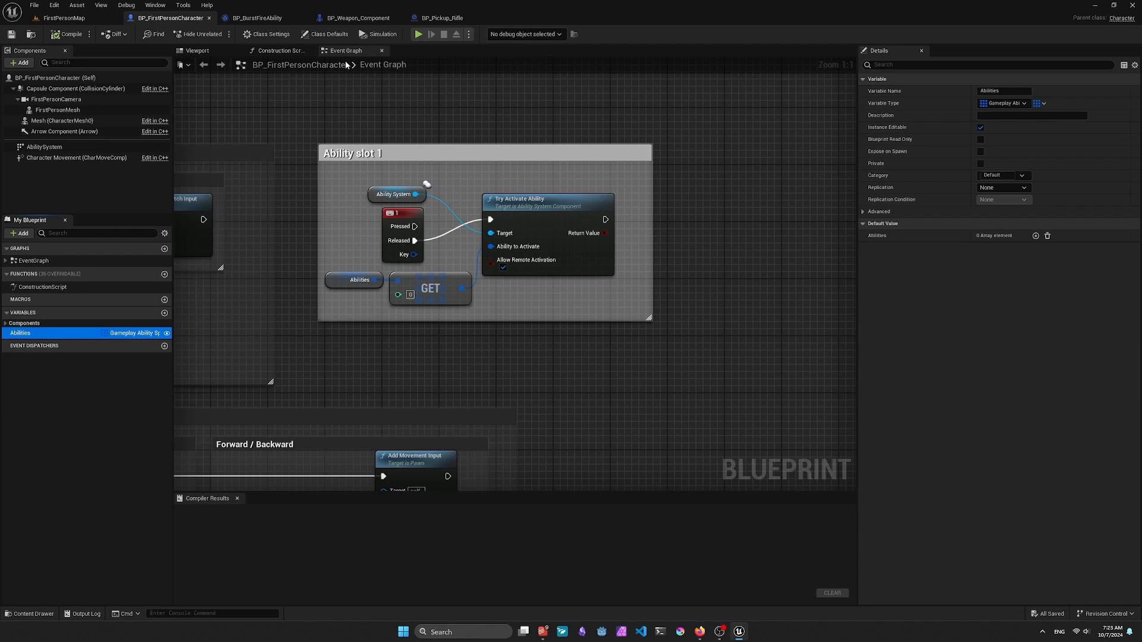
- Review BP_Weapon_Component's Fire function and Event Graph: projectile spawn, firing sound and montage
left_click(357, 18)
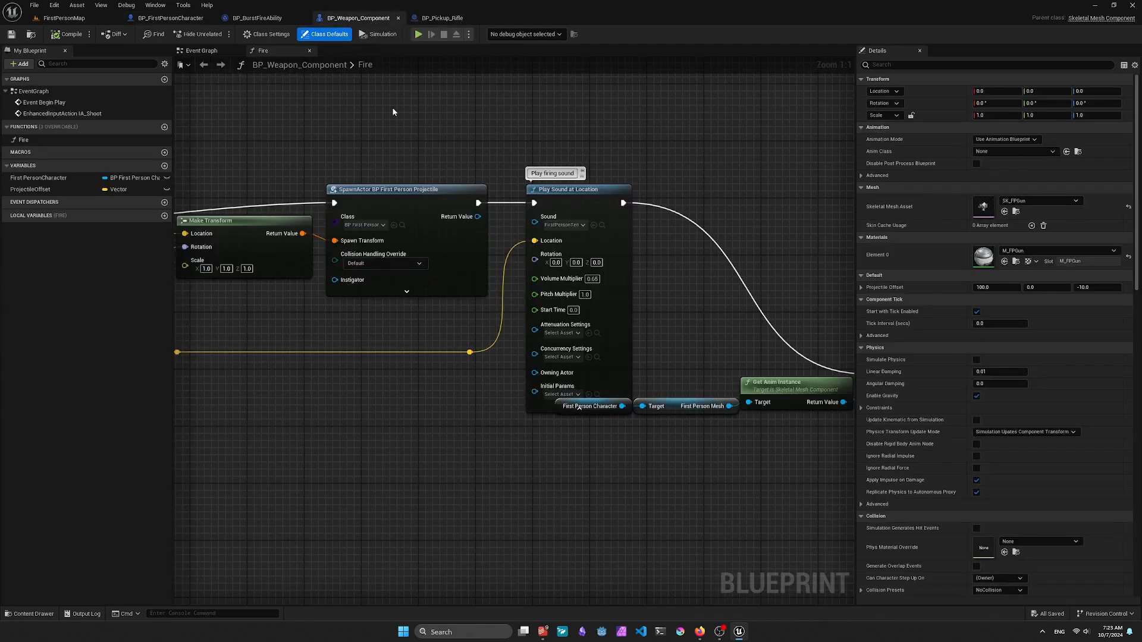
scroll("down", 3)
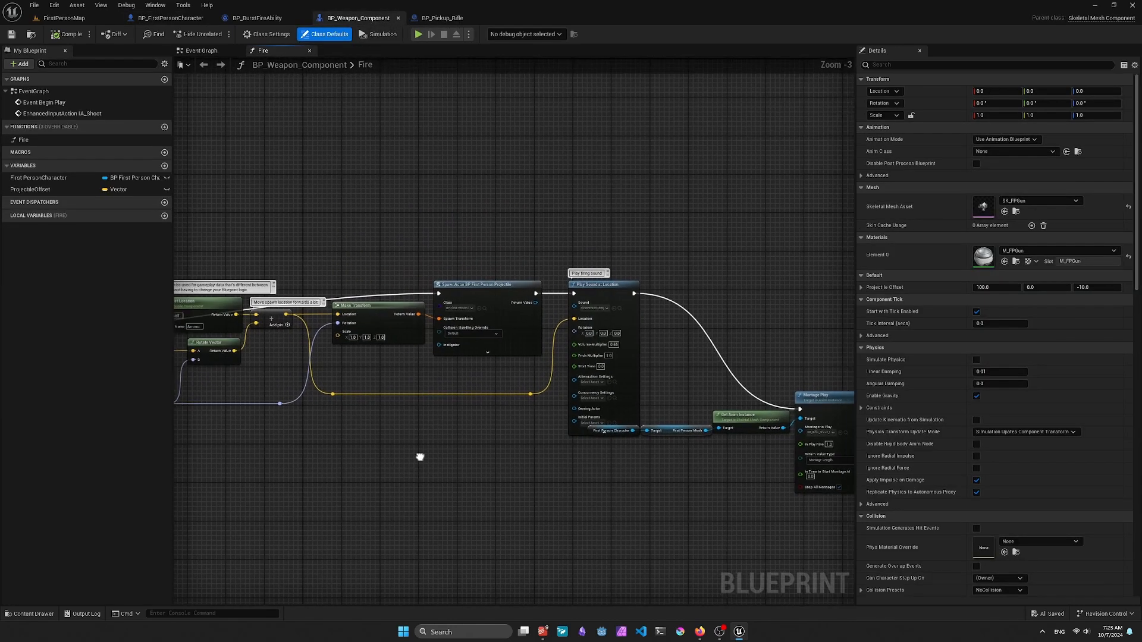
left_click(202, 49)
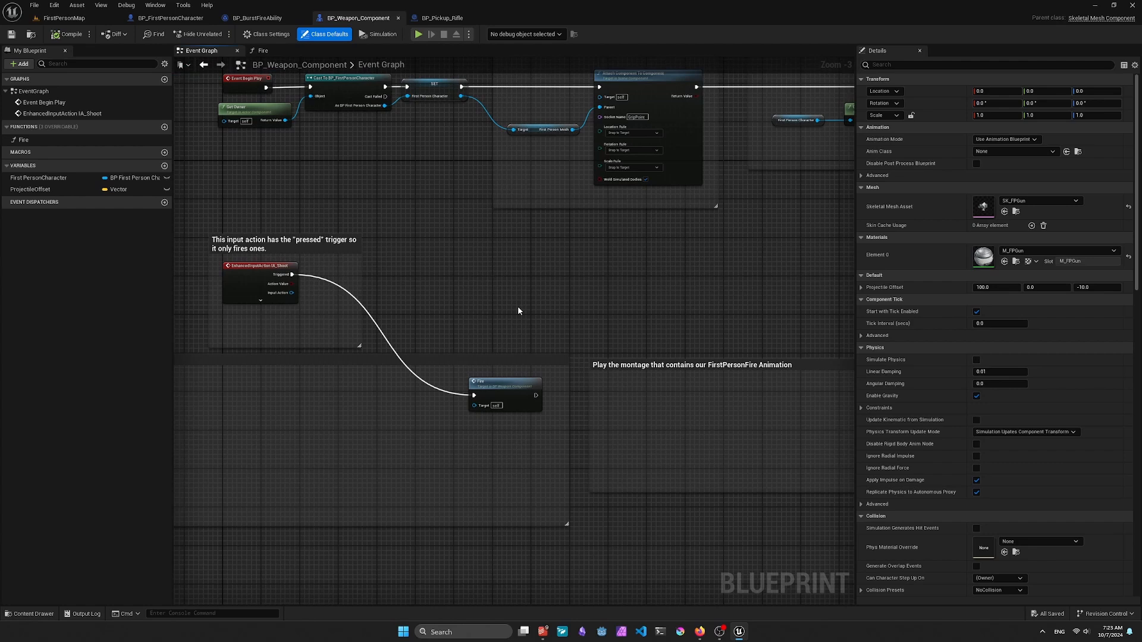
scroll("down", 3)
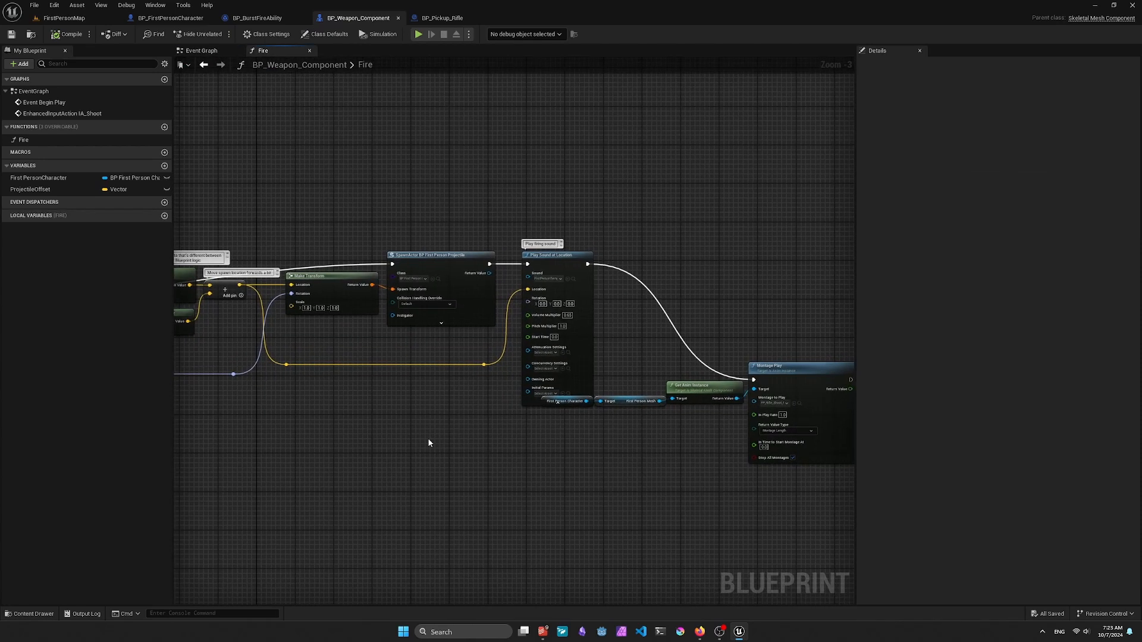
scroll("down", 3)
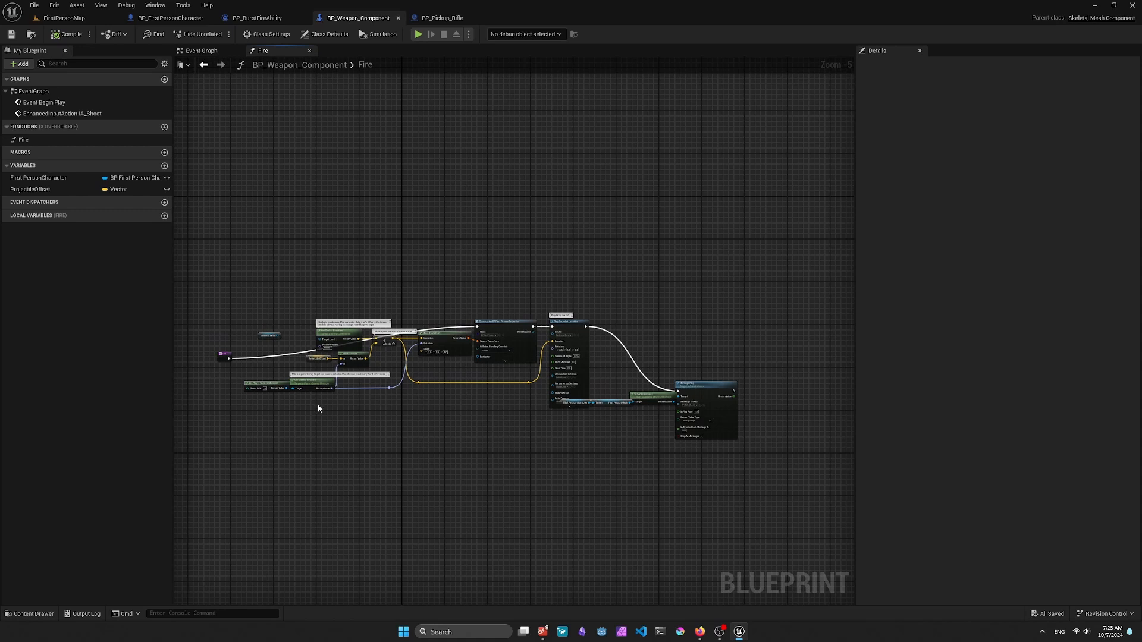
mouse_move(328, 409)
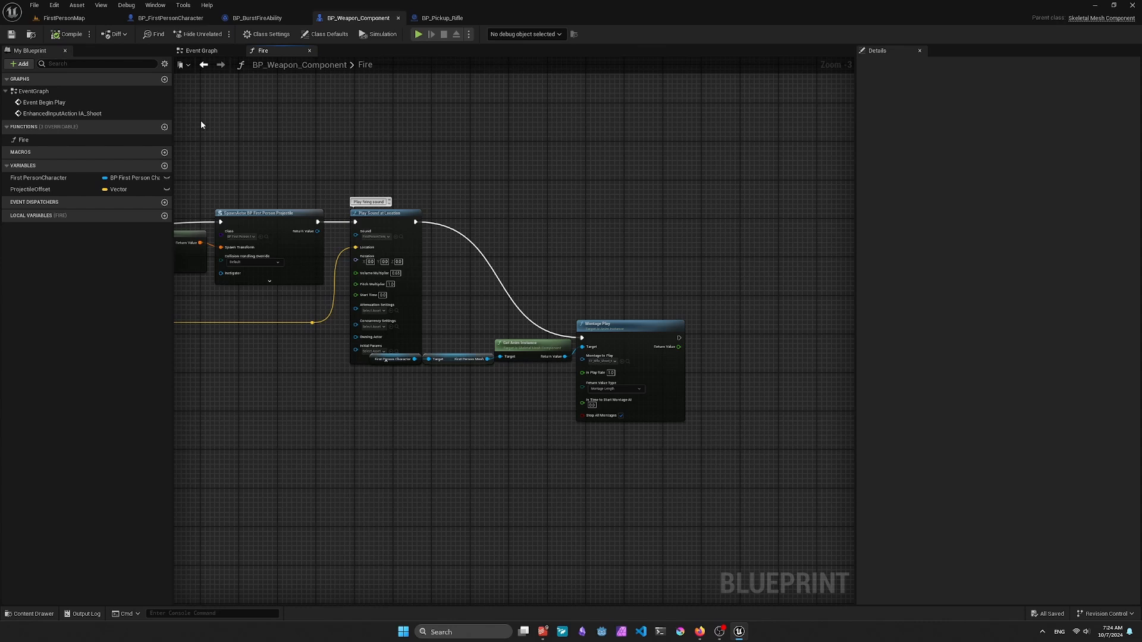
mouse_move(366, 113)
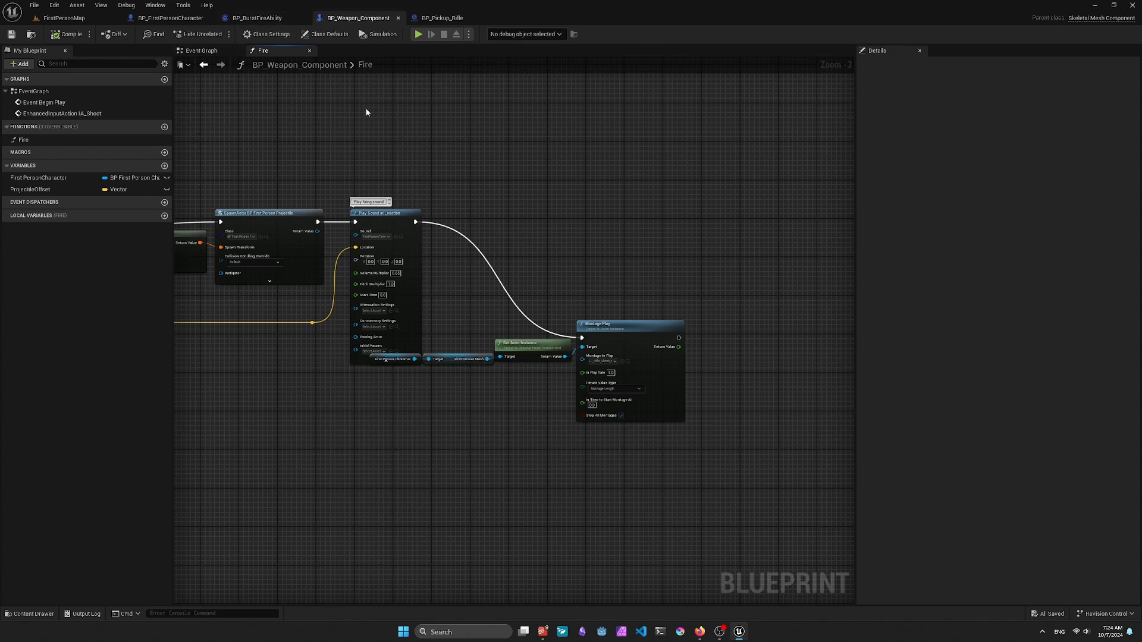
mouse_move(207, 218)
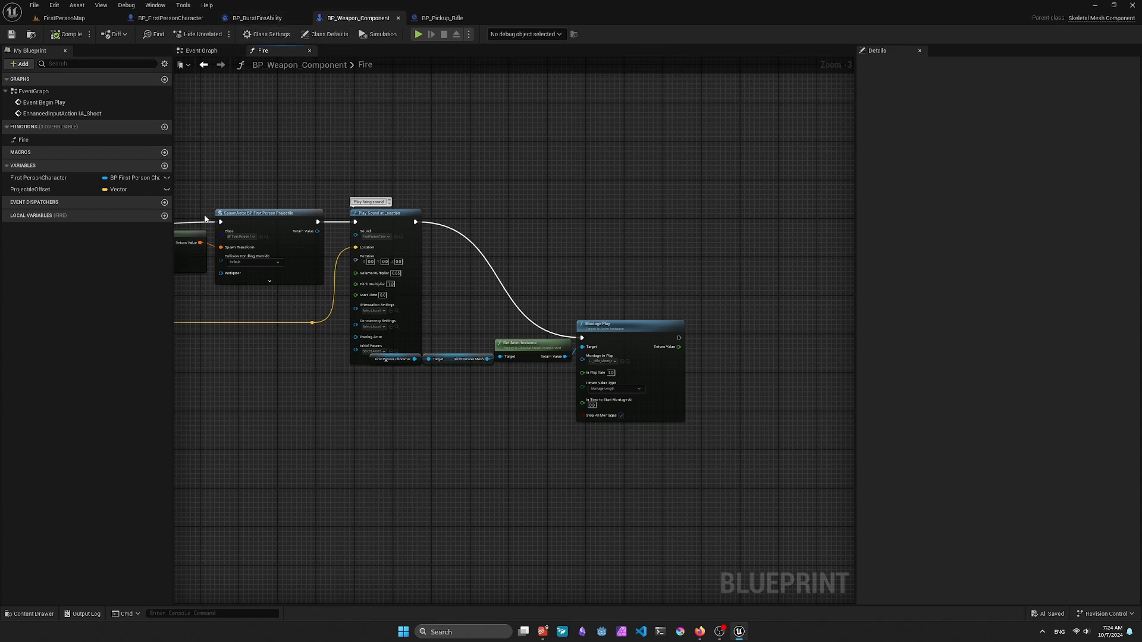
mouse_move(28, 617)
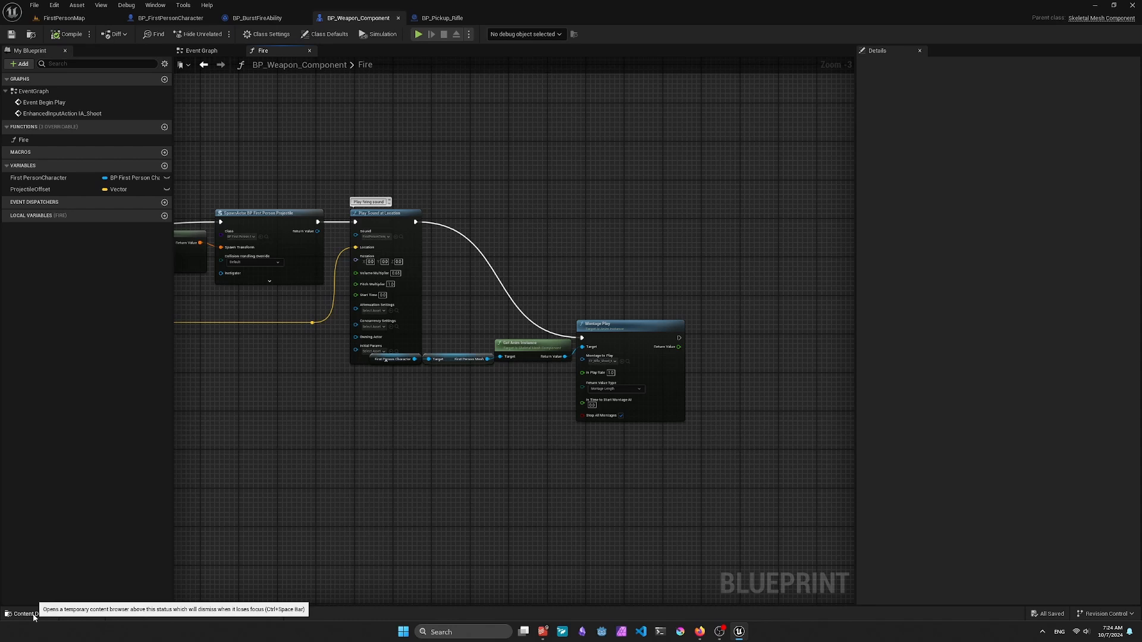
- Create a Gameplay Ability blueprint in the Abilities folder and open BP_BurstFireAbility
left_click(26, 613)
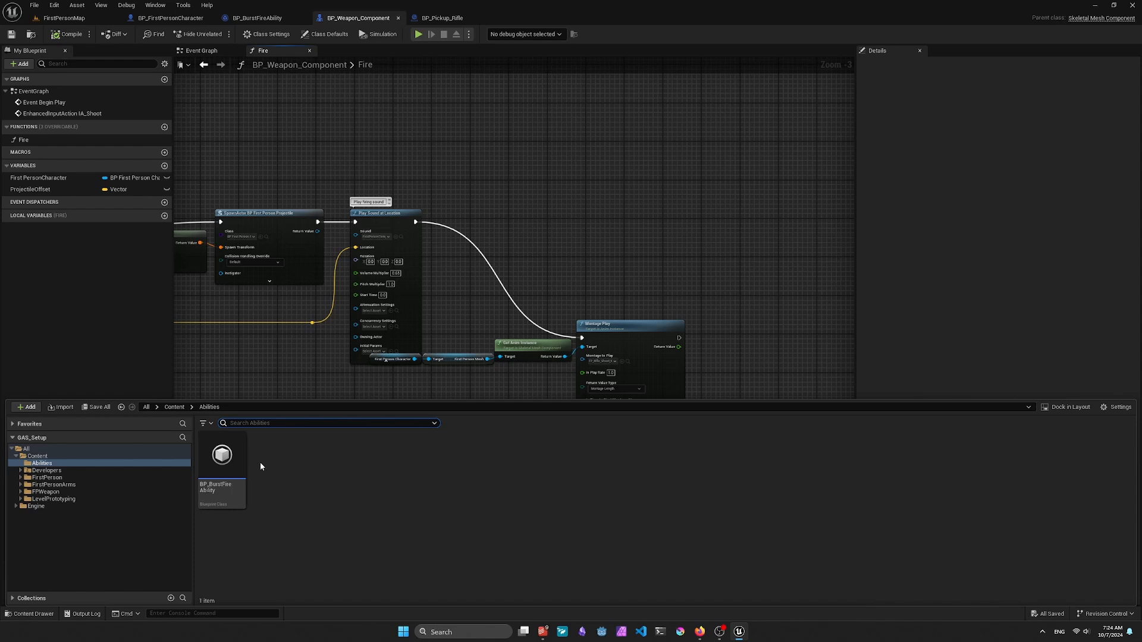
mouse_move(221, 458)
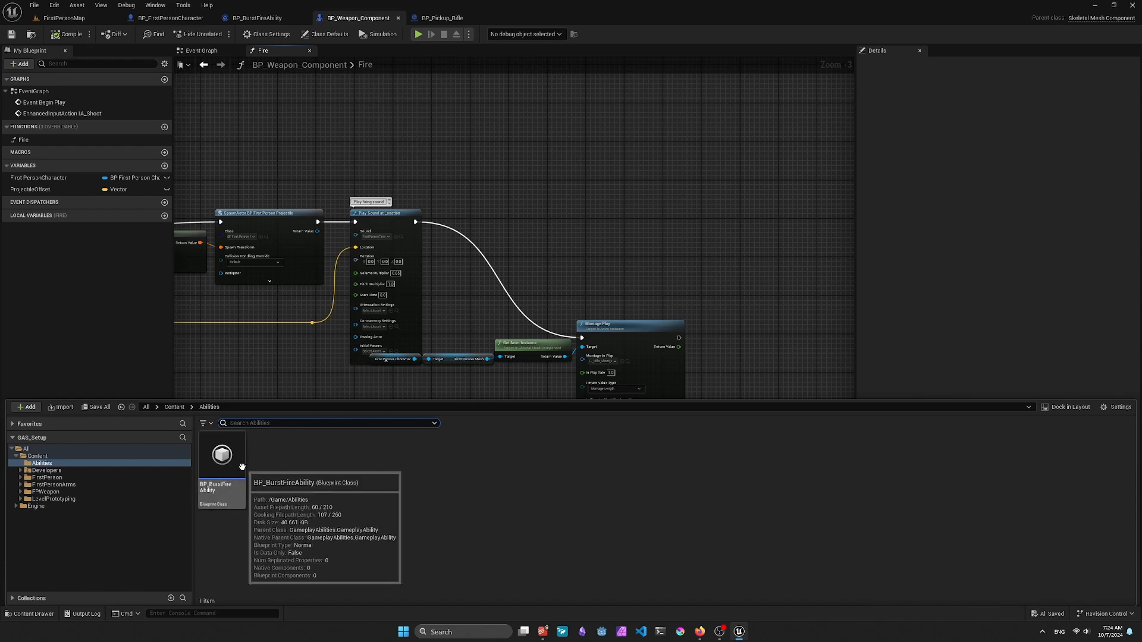
left_click(28, 407)
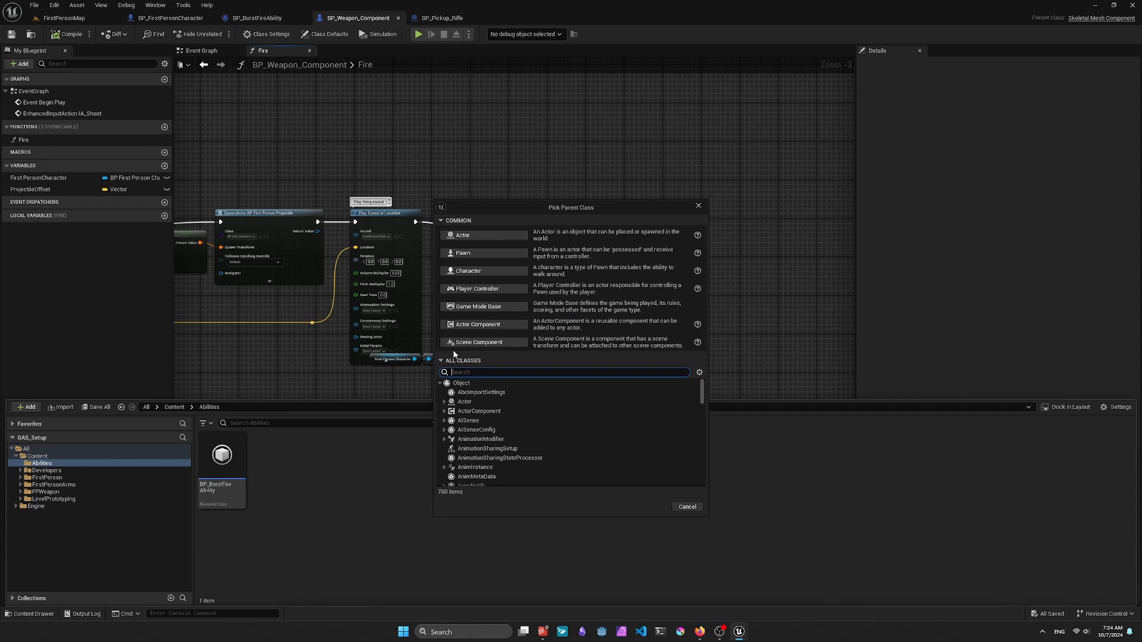
type("Gameplay Ability")
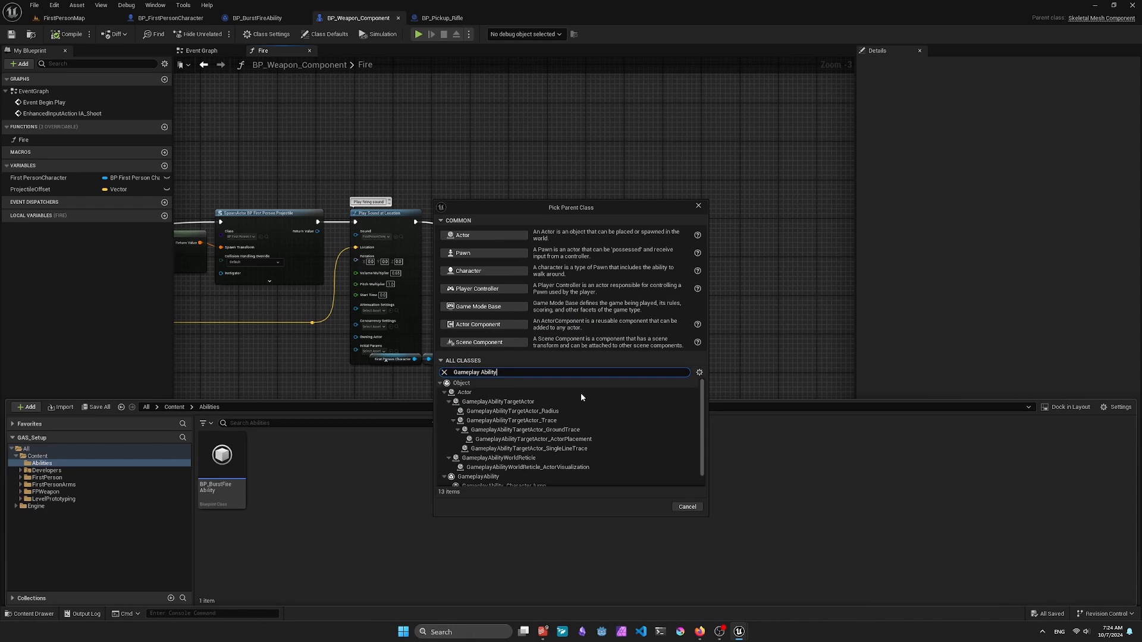
left_click(477, 463)
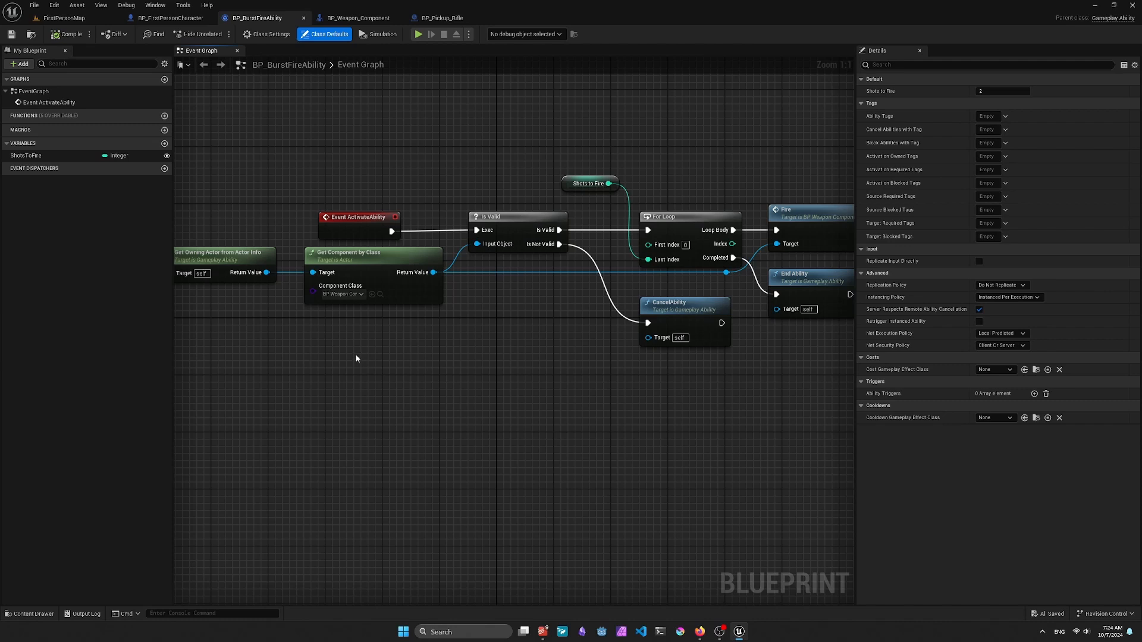
mouse_move(387, 359)
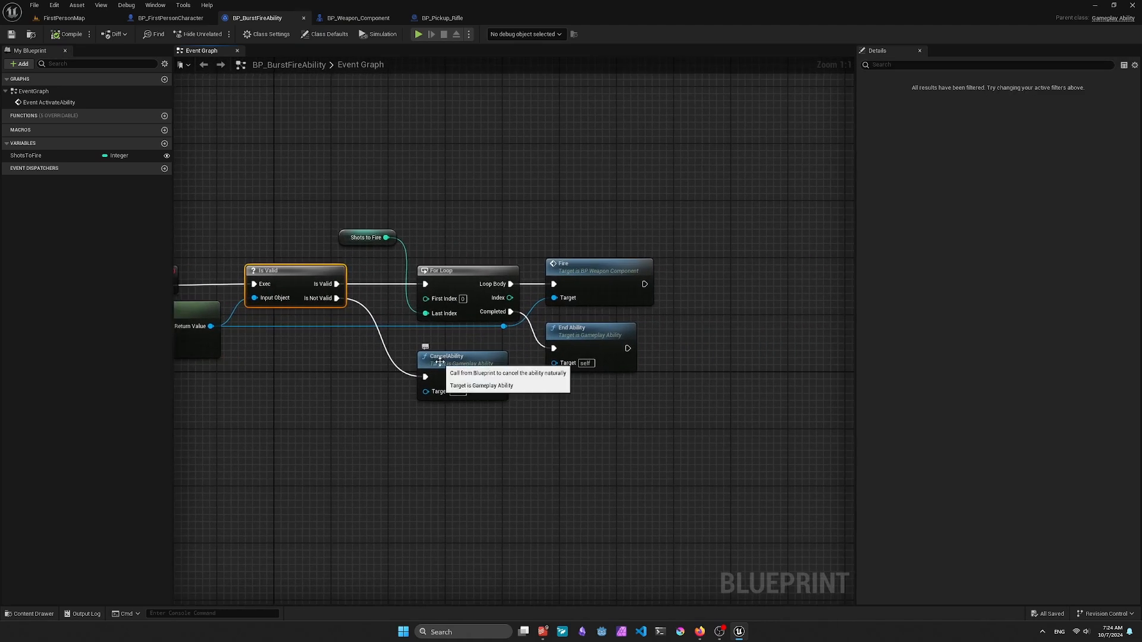
mouse_move(393, 285)
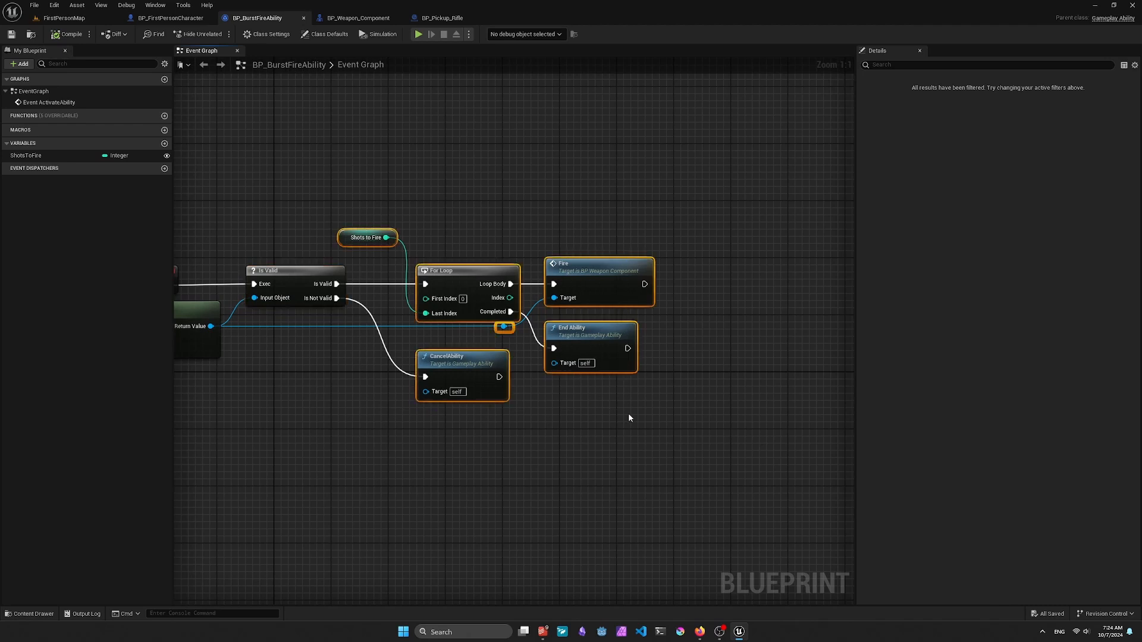
mouse_move(697, 419)
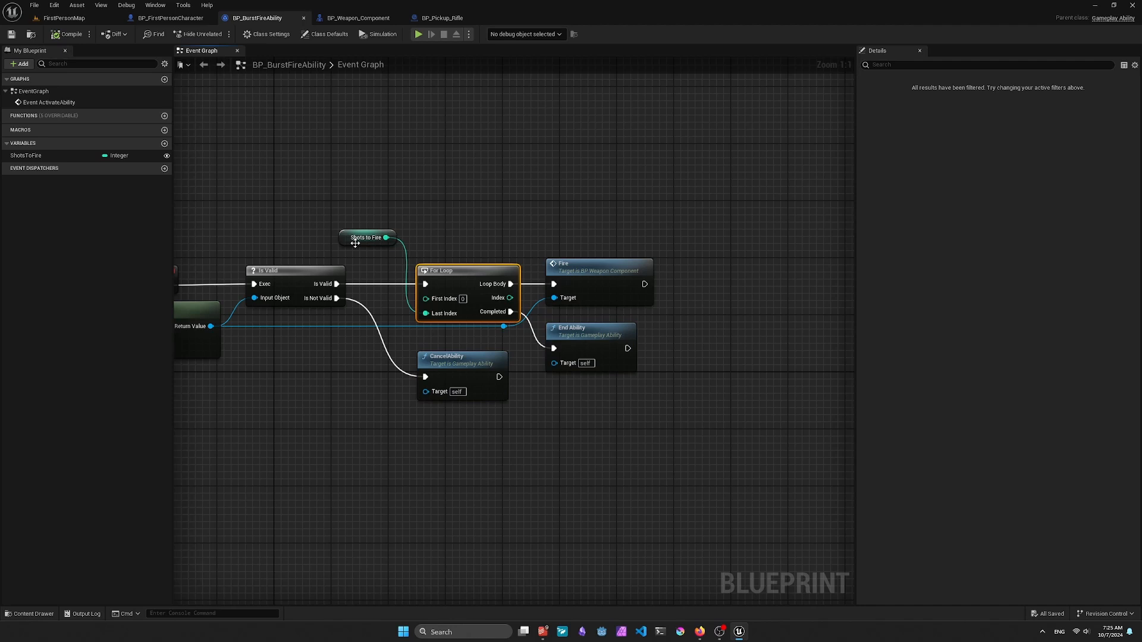
- Select the Shots to Fire variable and nudge the End Ability node lower
left_click(26, 156)
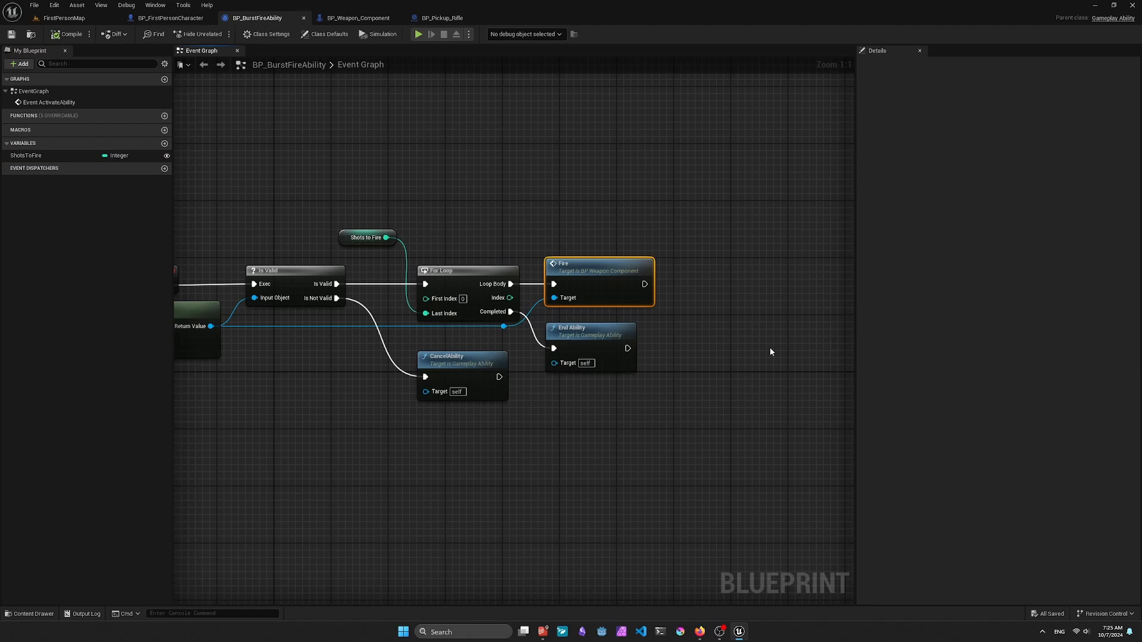
mouse_move(746, 403)
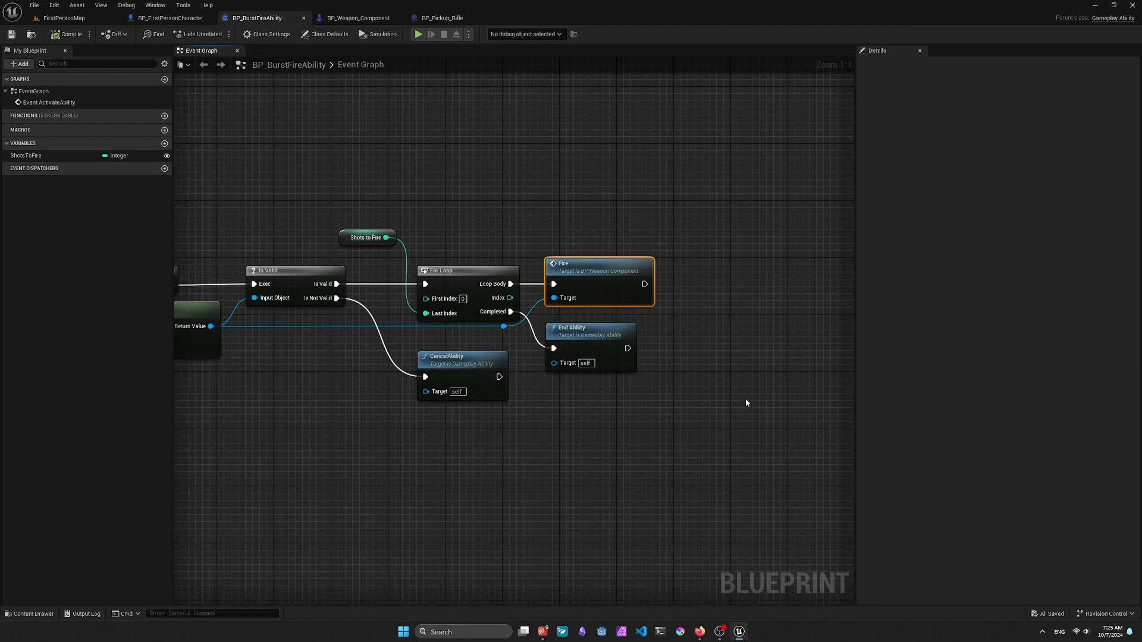
mouse_move(612, 337)
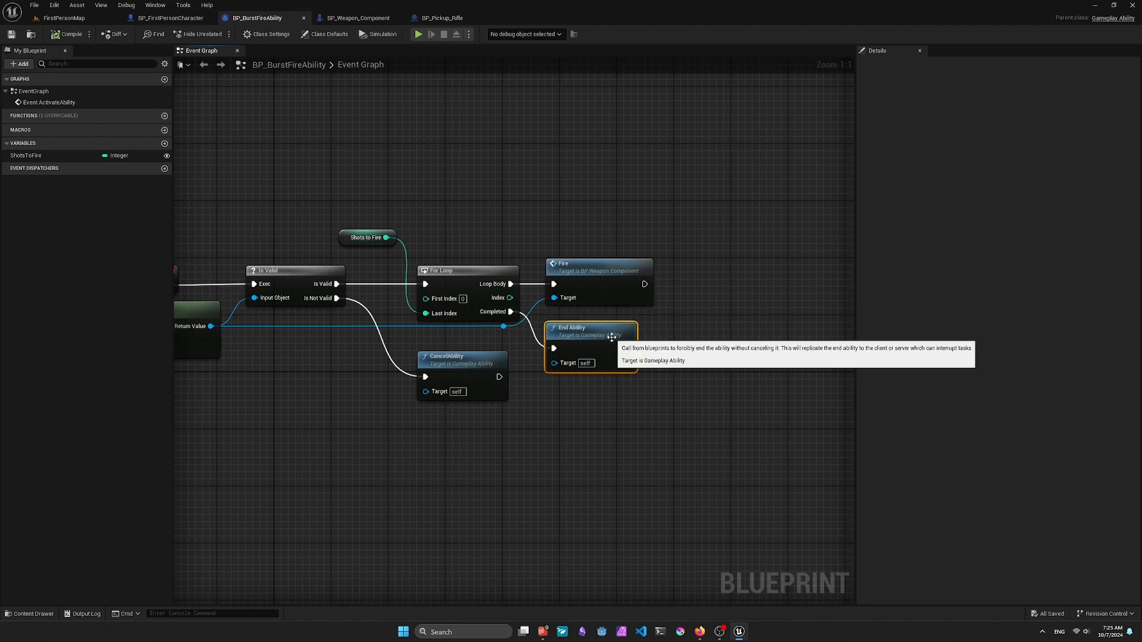
left_click_drag(590, 335, 590, 350)
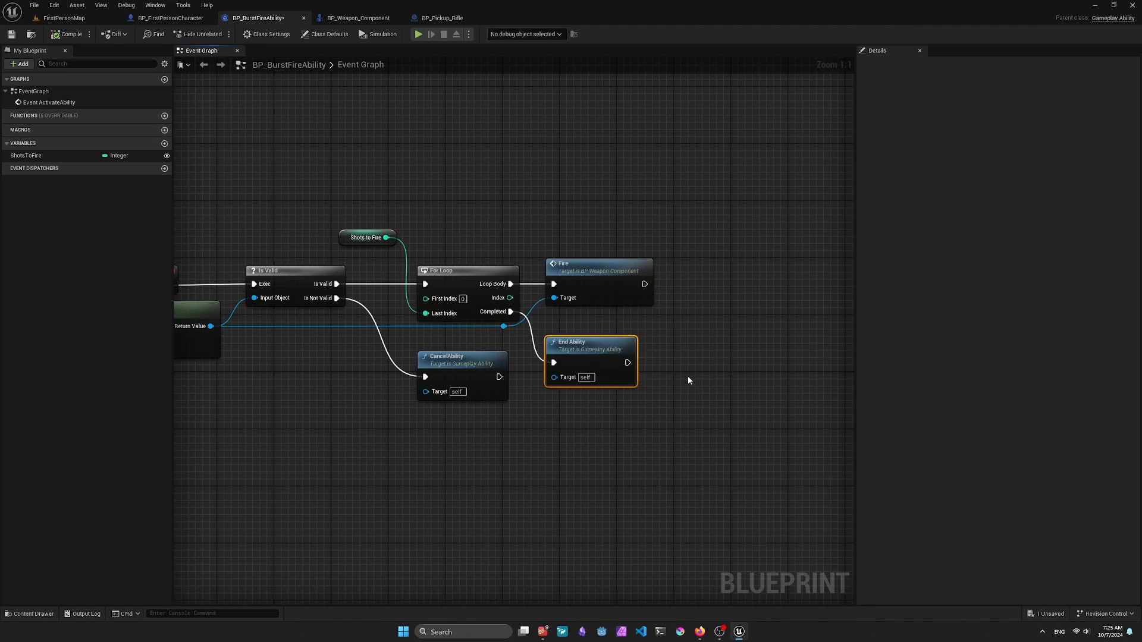
mouse_move(684, 393)
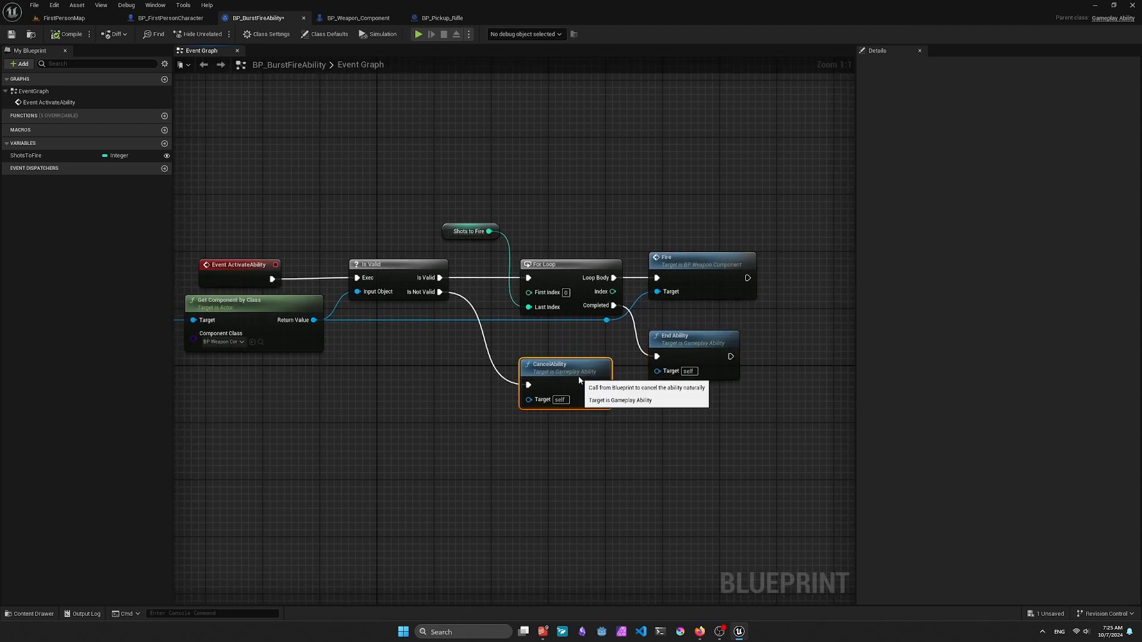
mouse_move(384, 169)
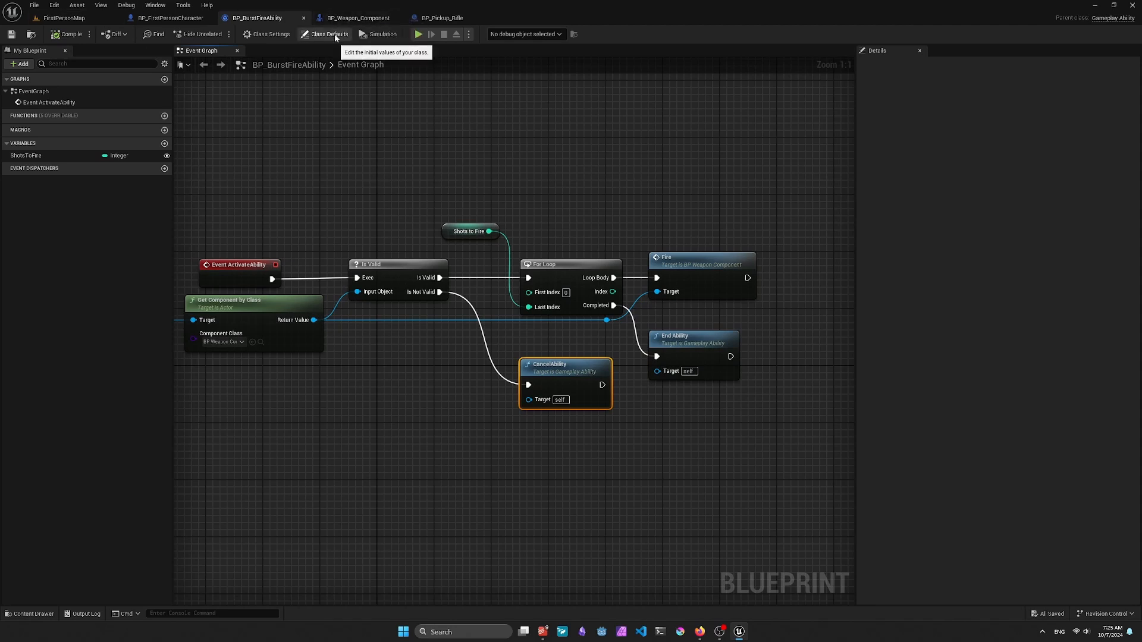
mouse_move(439, 18)
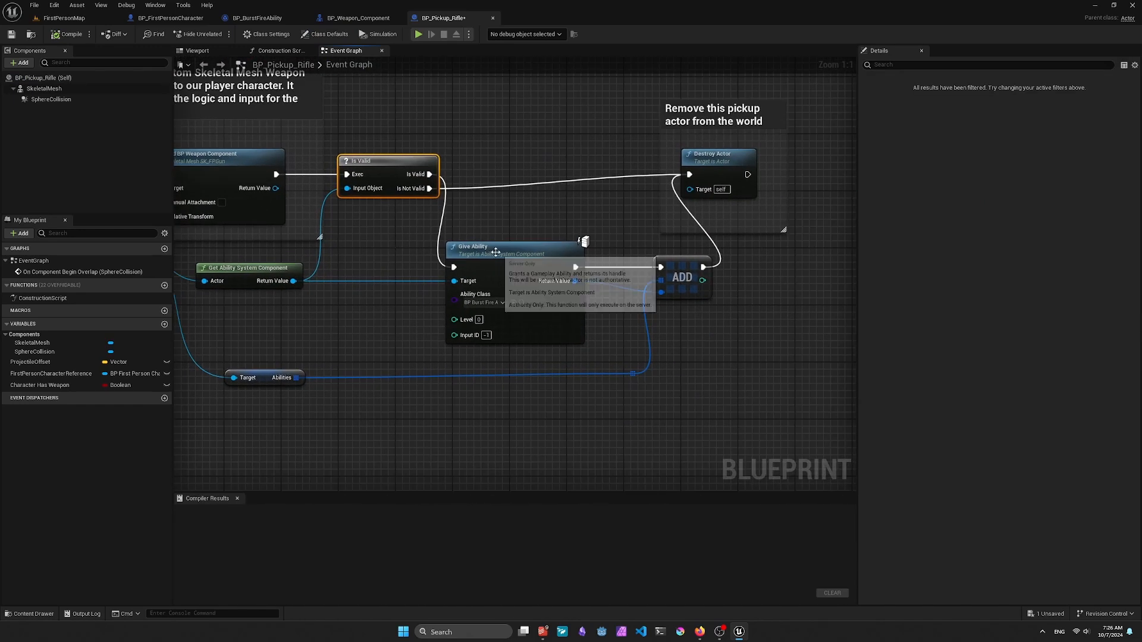
- Reposition the Give Ability node in BP_Pickup_Rifle's overlap graph
left_click_drag(495, 251, 486, 246)
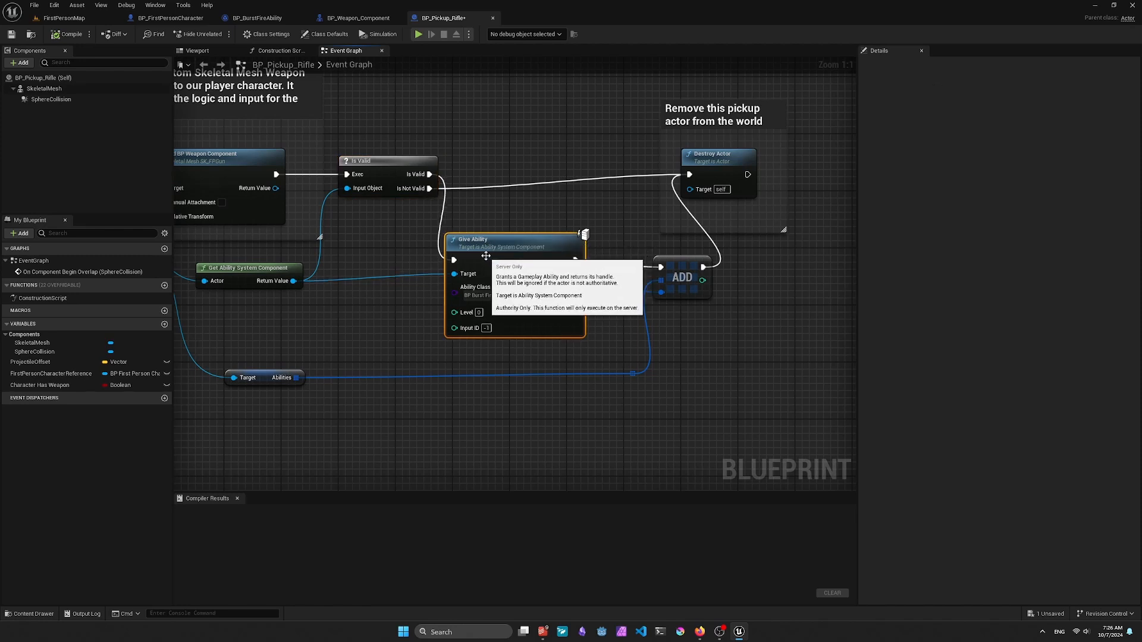
mouse_move(247, 278)
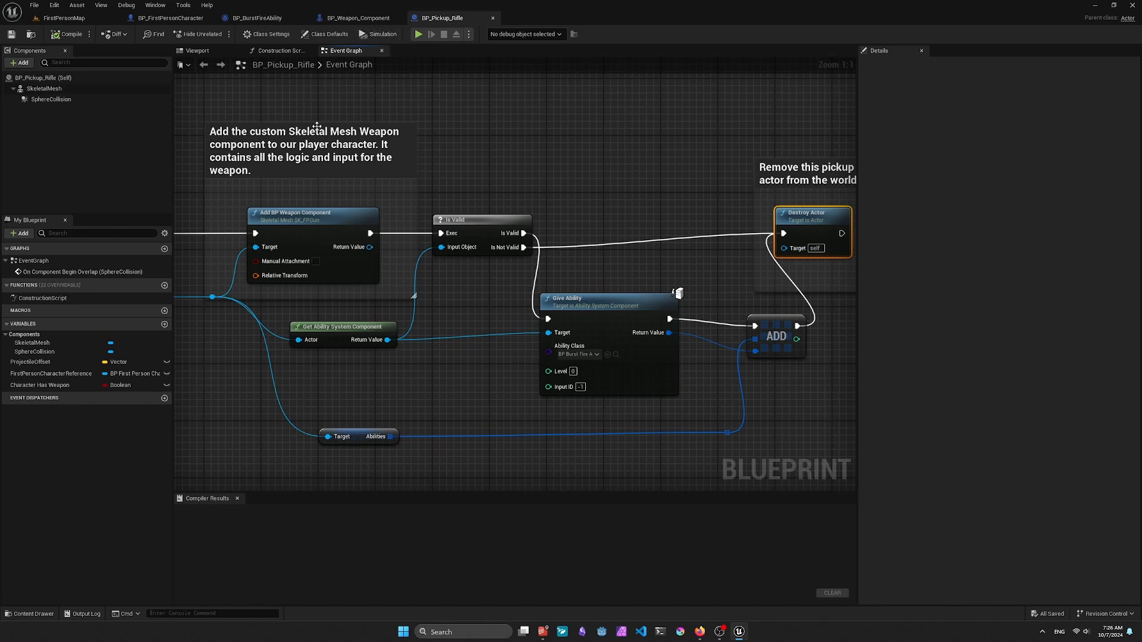
mouse_move(170, 17)
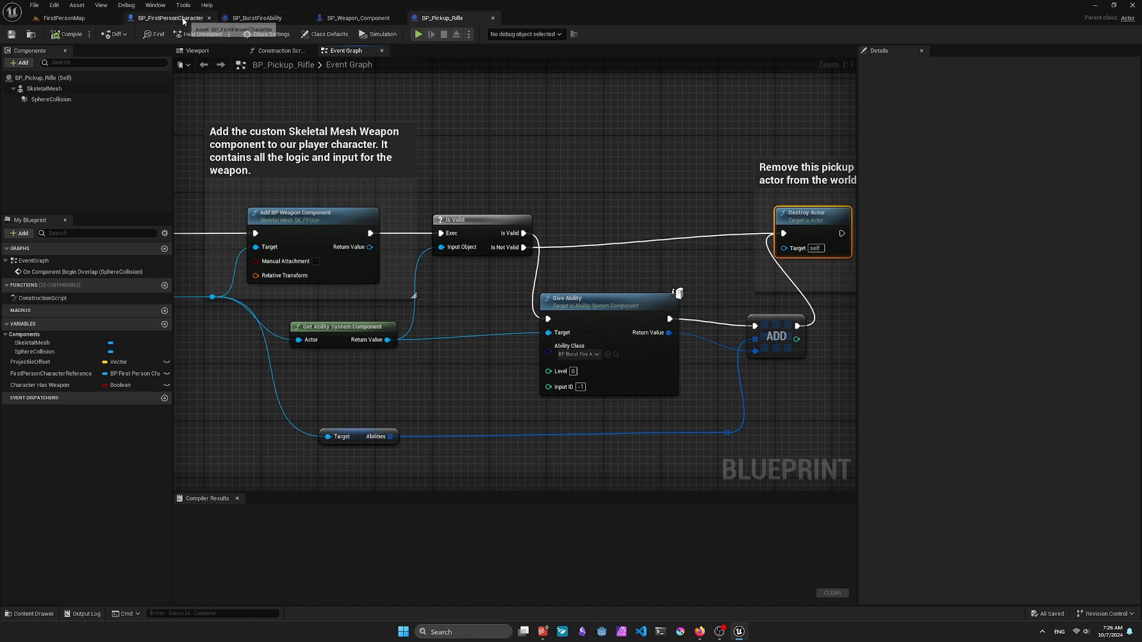
- Inspect the Abilities GET and Ability System nodes feeding Try Activate Ability on key 1
left_click(169, 17)
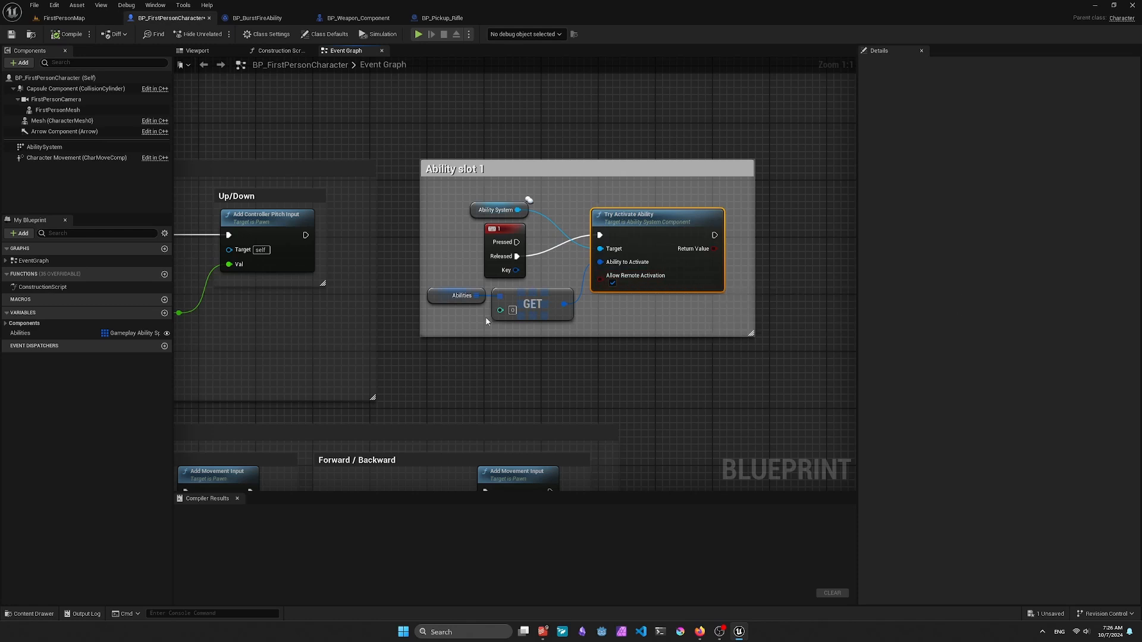
left_click(468, 295)
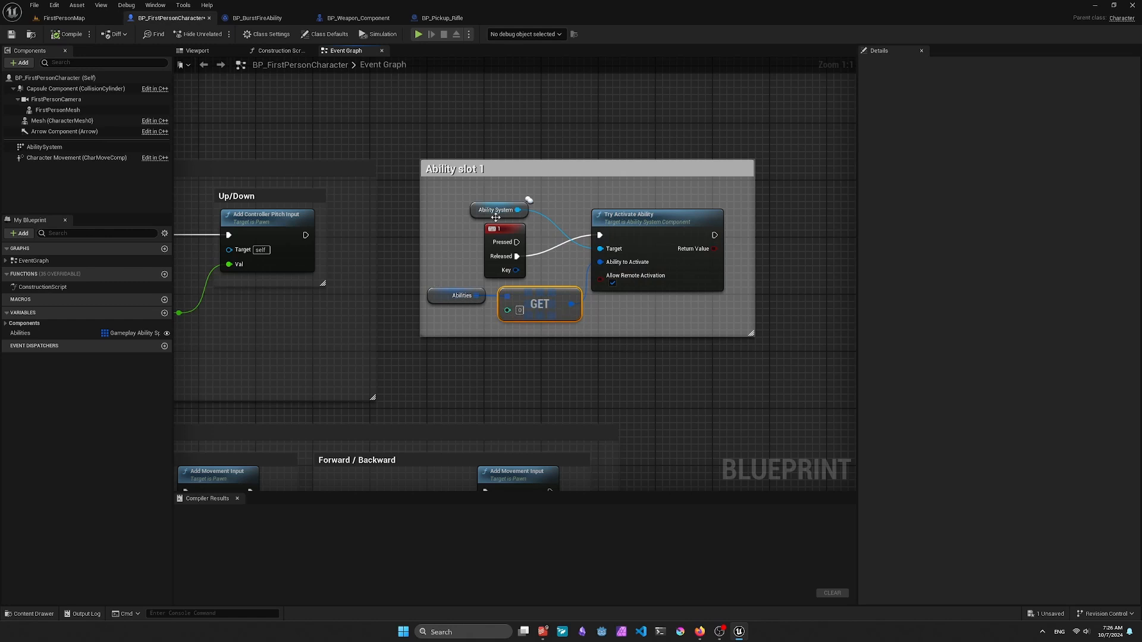
left_click(498, 210)
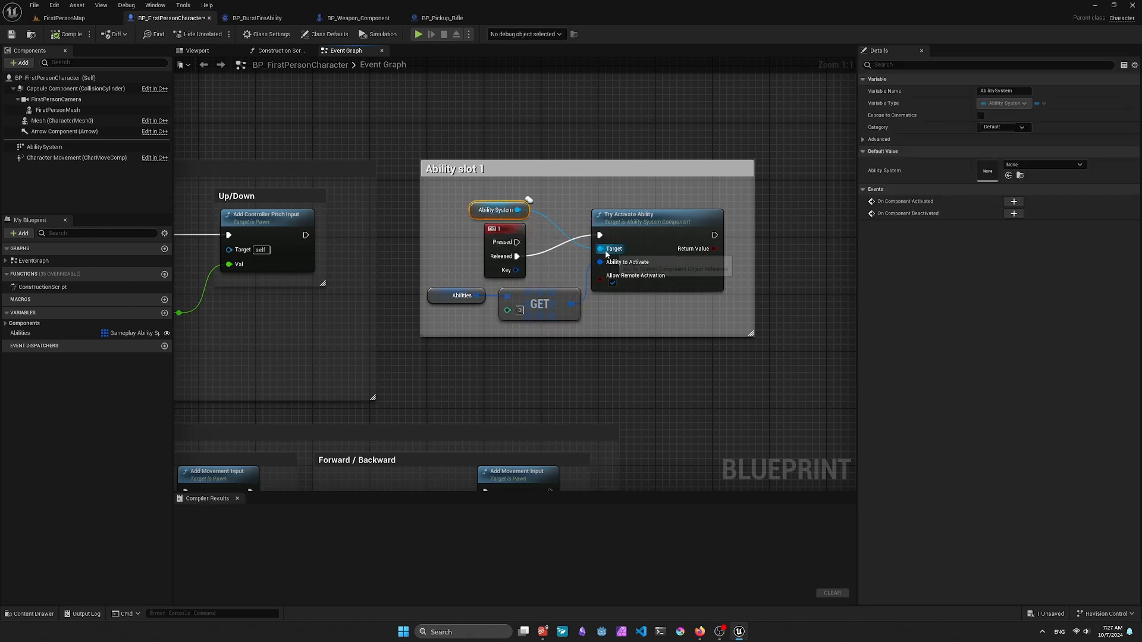
mouse_move(654, 262)
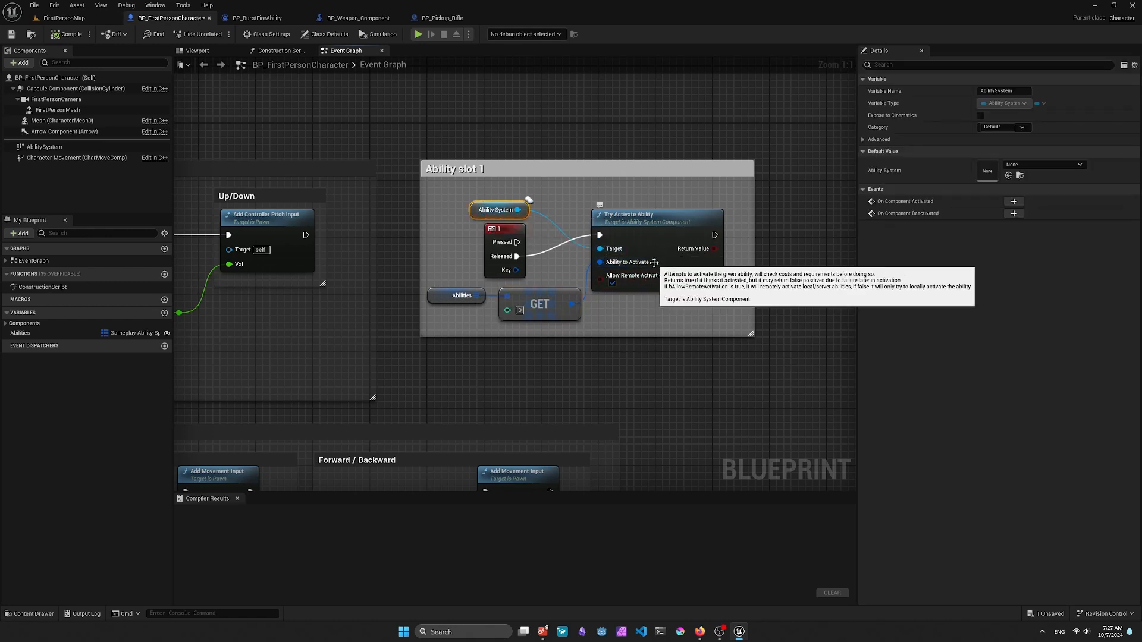